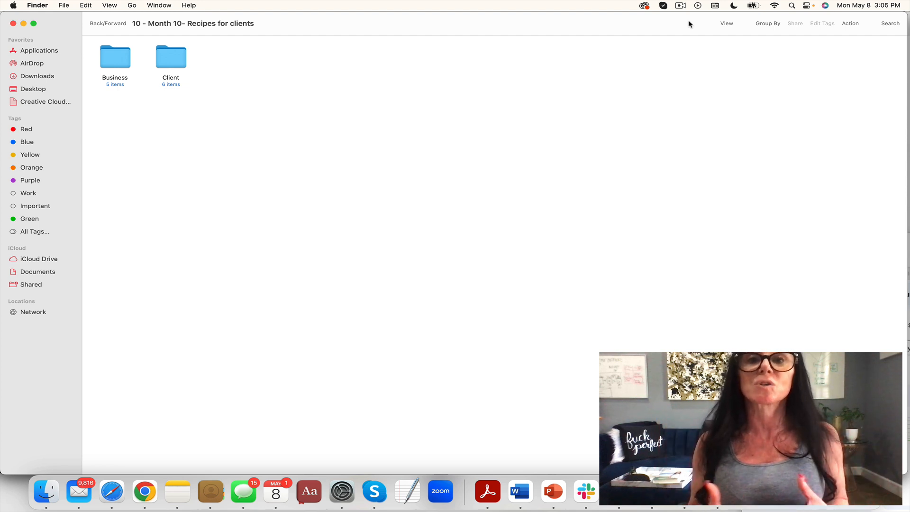
mouse_move(114, 64)
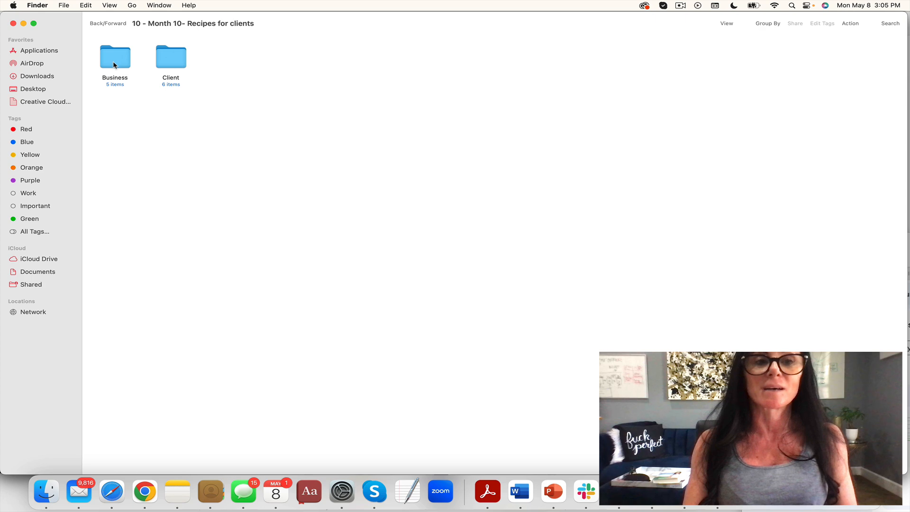
Step: Drill from the Month 10 recipes folder into Business, then the 2 Blogs folder
double_click(114, 56)
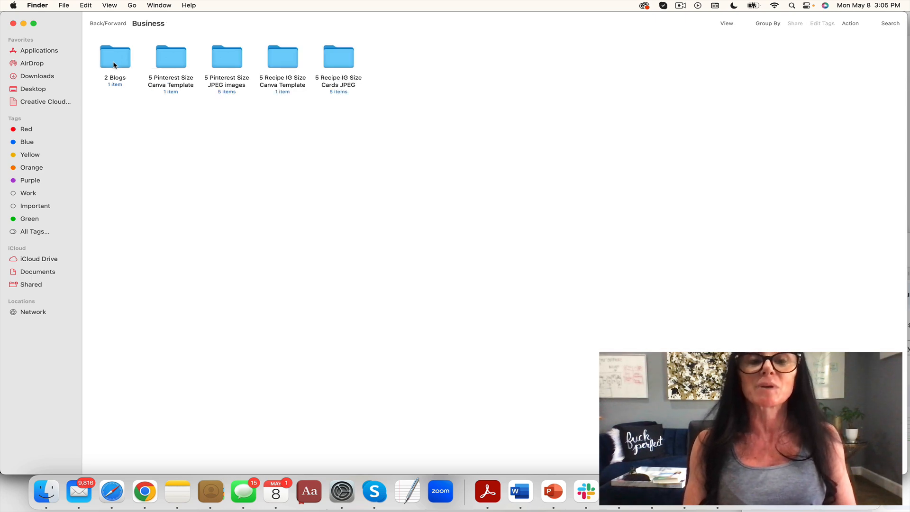
double_click(115, 57)
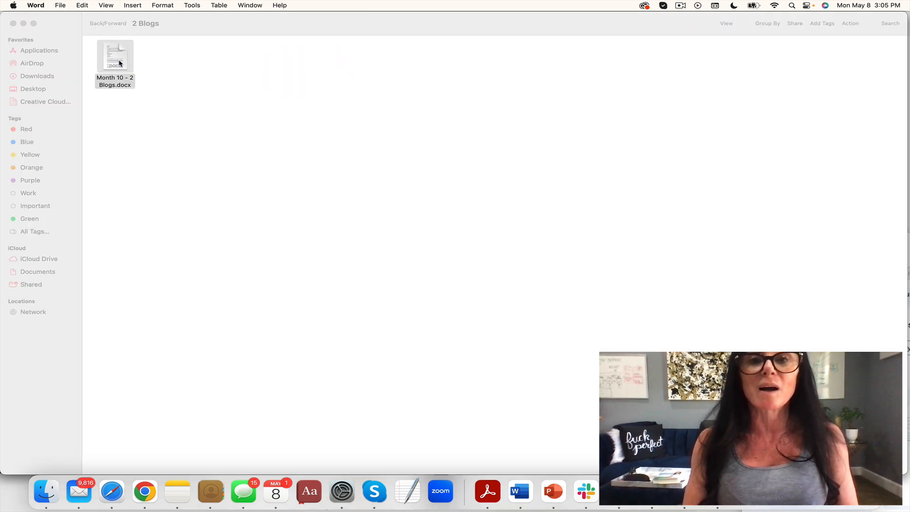
Step: Open Month 10 - 2 Blogs.docx in Word and read through the yogurt parfait blog post
double_click(114, 54)
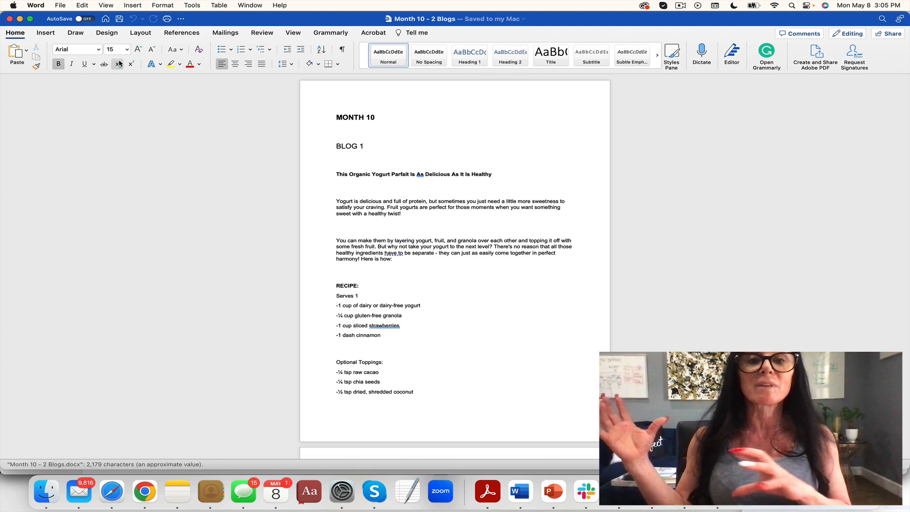
mouse_move(119, 64)
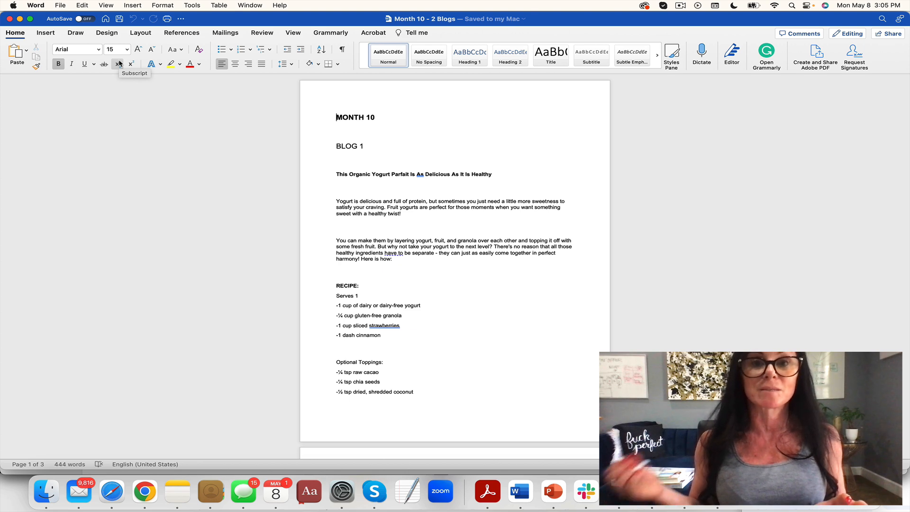
mouse_move(432, 332)
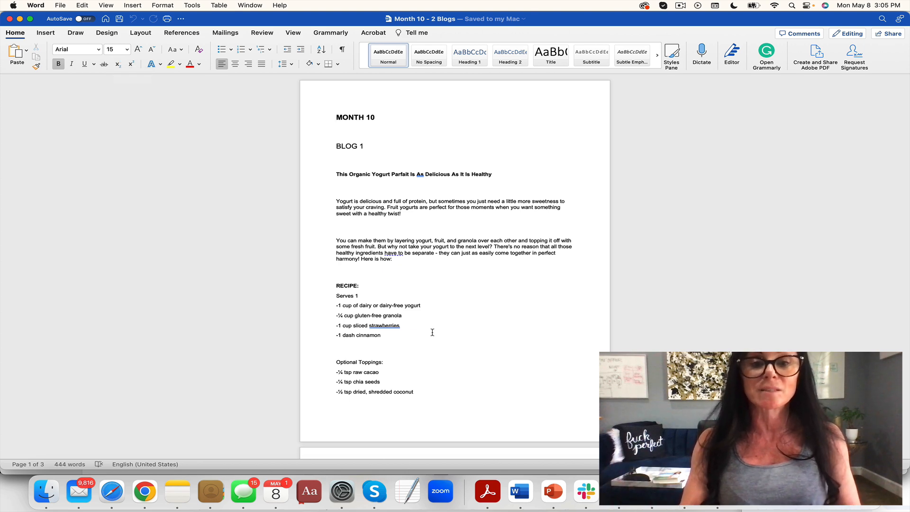
scroll(down, 3)
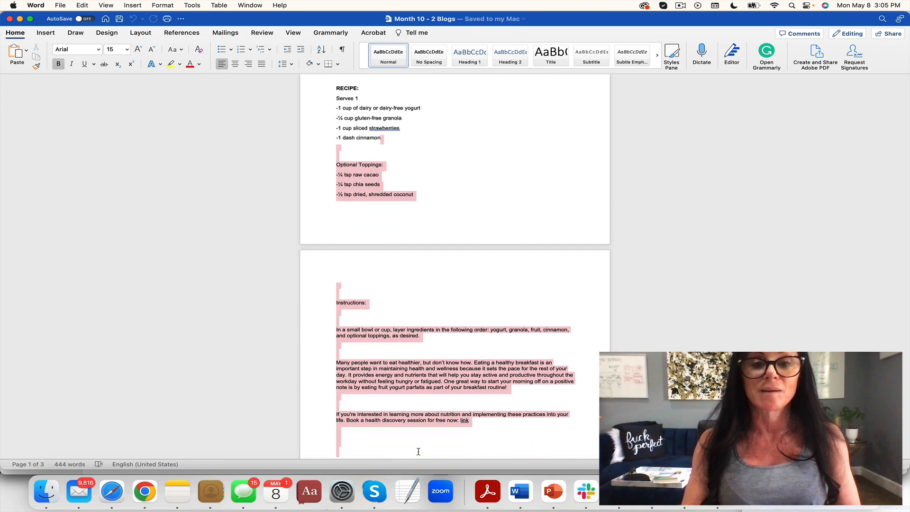
scroll(down, 3)
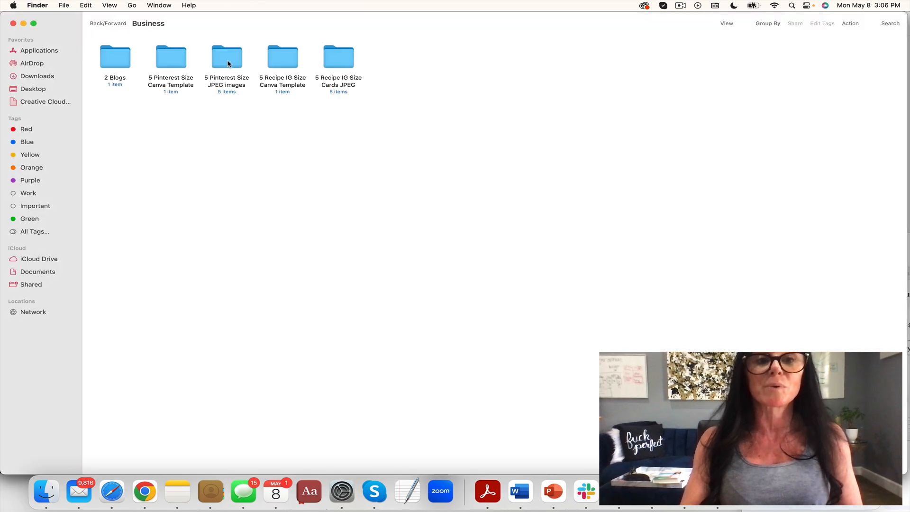
Step: Open the 5 Pinterest Size JPEG images folder and view images 1.jpg onward in Preview
double_click(226, 57)
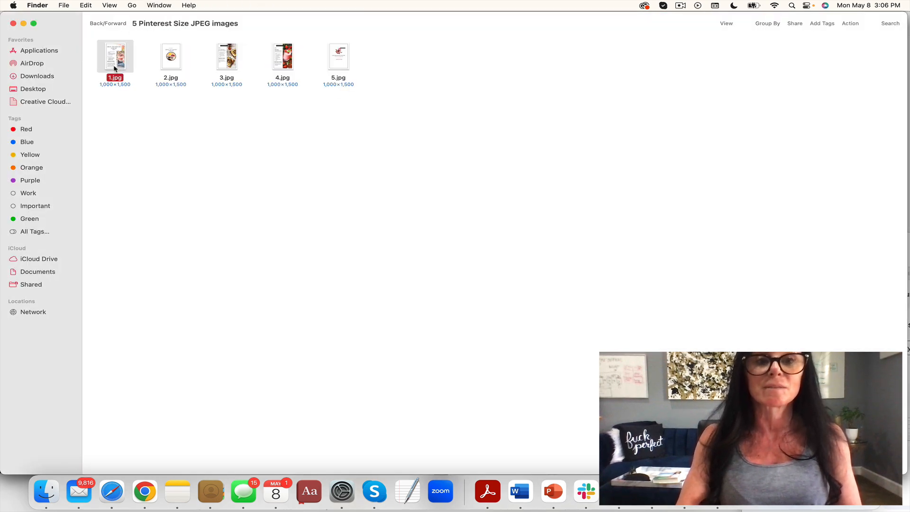
double_click(115, 56)
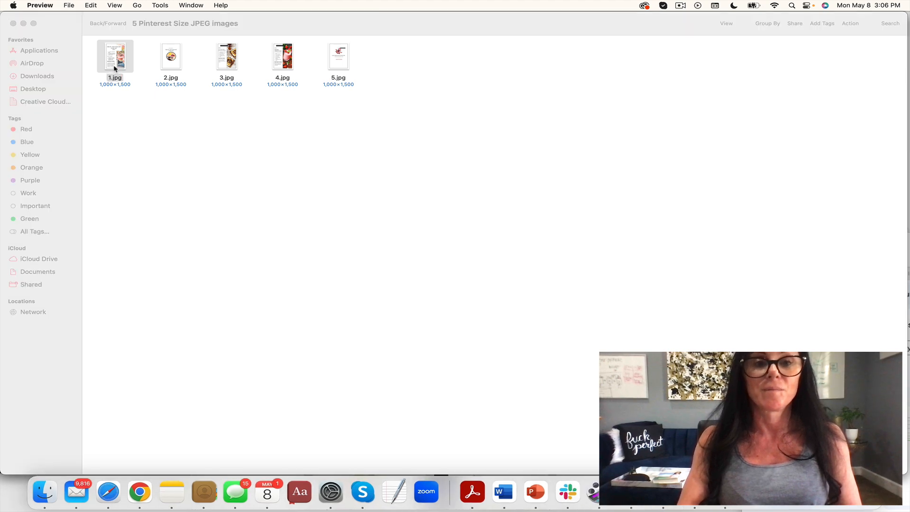
double_click(115, 57)
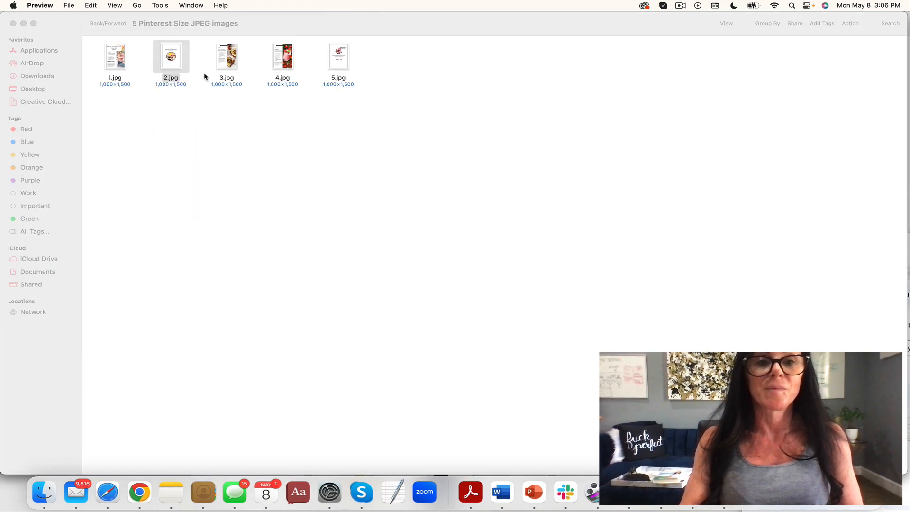
double_click(226, 56)
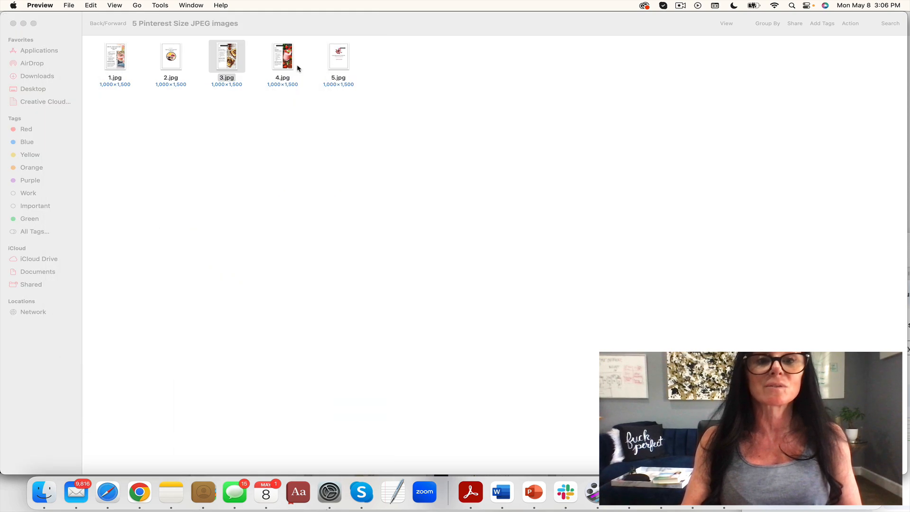
double_click(282, 56)
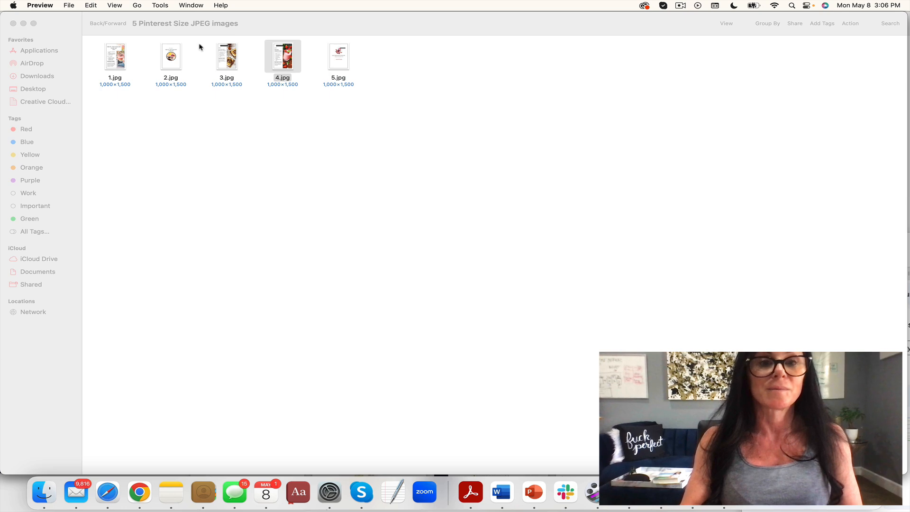
double_click(338, 56)
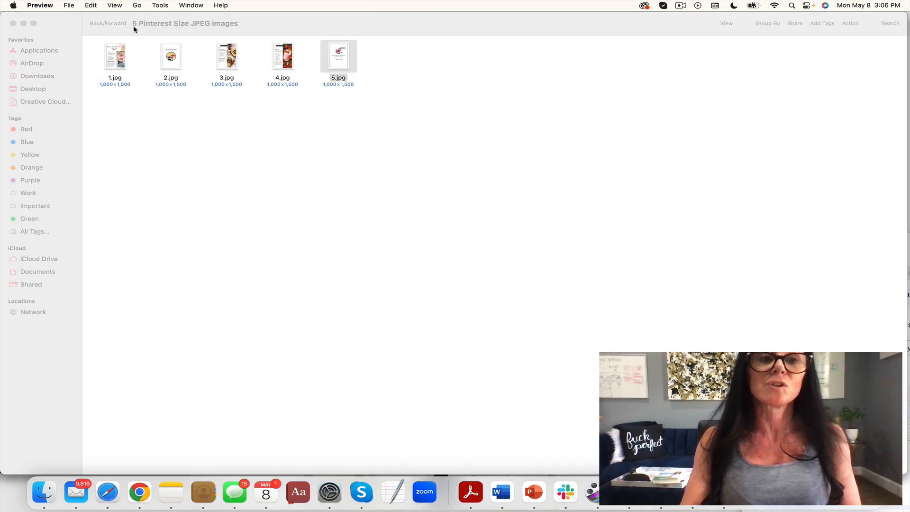
Step: Browse the 5 Recipe IG Size Cards folder, then open Client > Recipes Guide
click(96, 23)
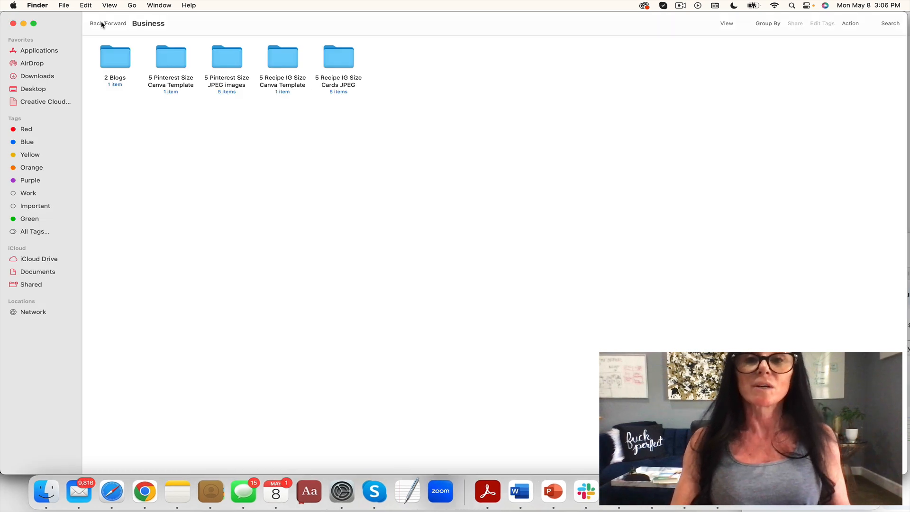
mouse_move(95, 24)
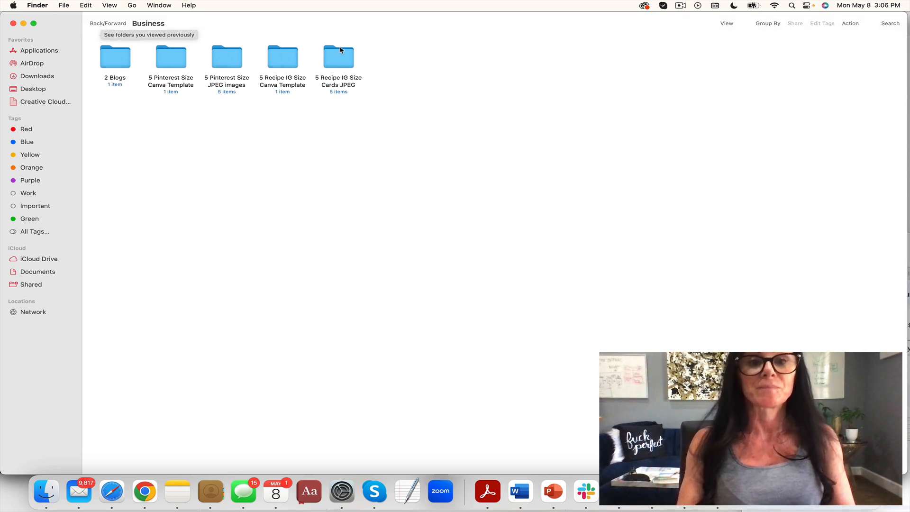
double_click(338, 56)
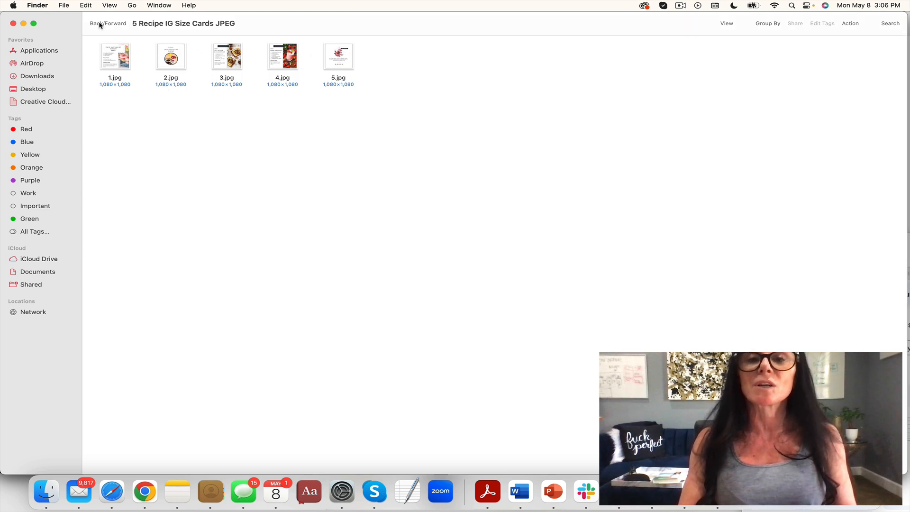
mouse_move(95, 23)
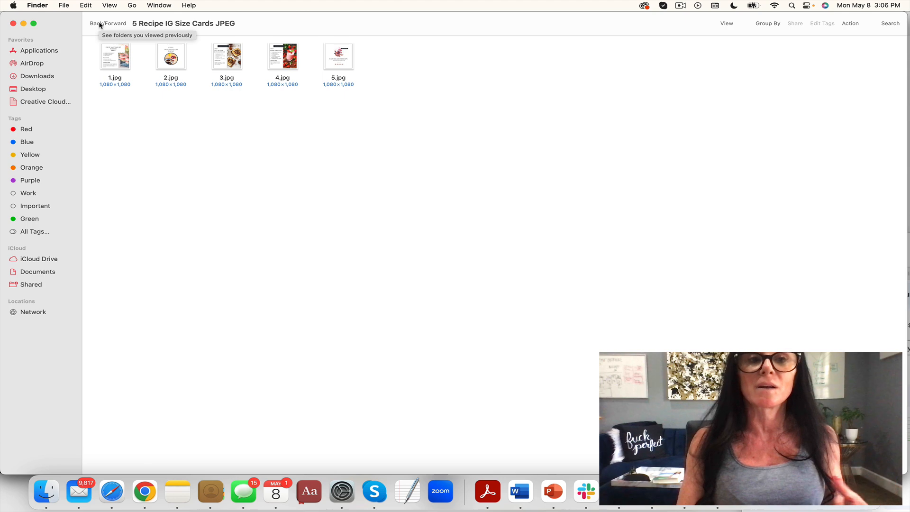
click(95, 23)
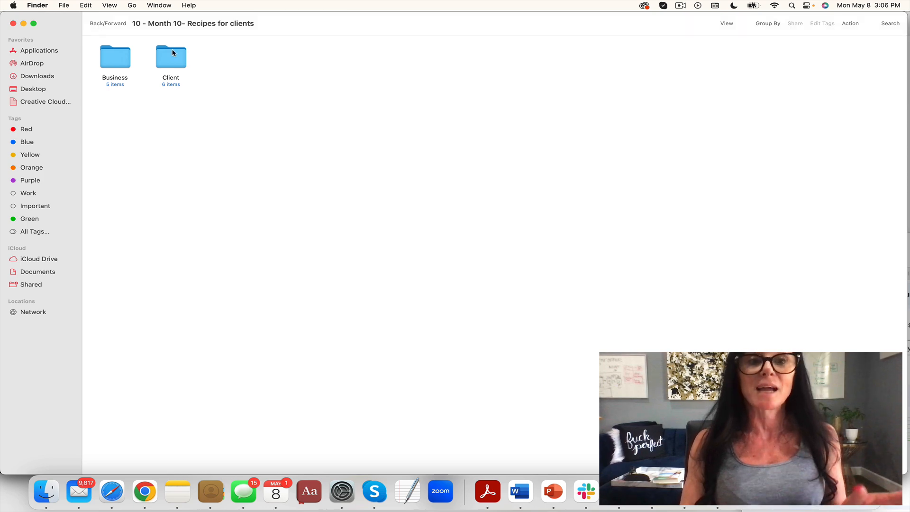
double_click(171, 56)
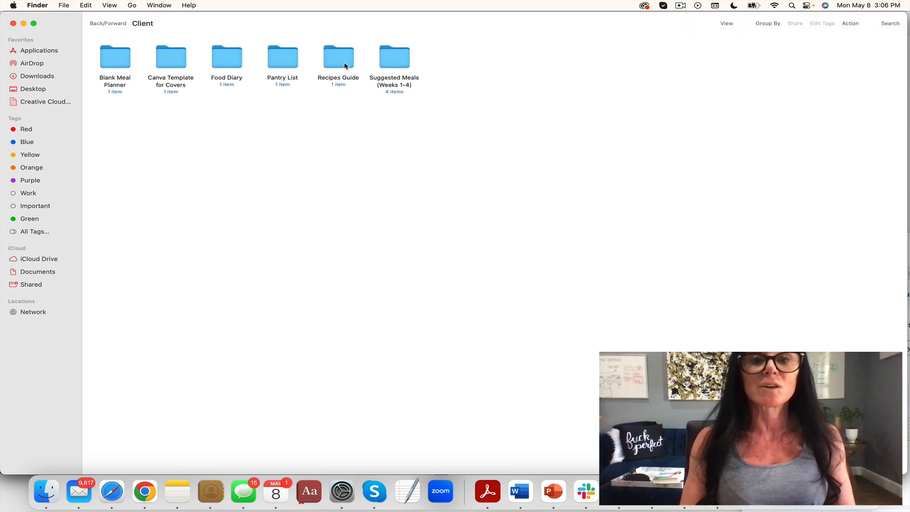
double_click(337, 56)
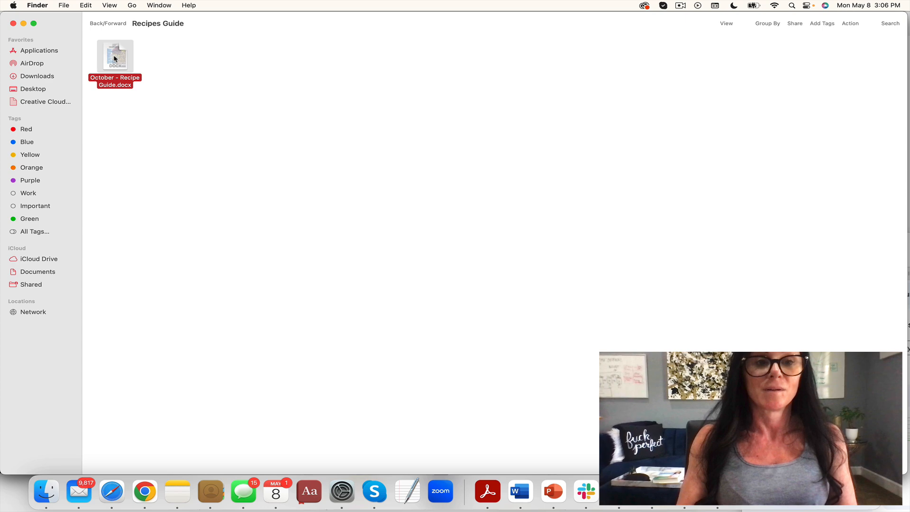
Step: Open October - Recipe Guide.docx and scroll from the juice recipes down to Dessert
double_click(115, 55)
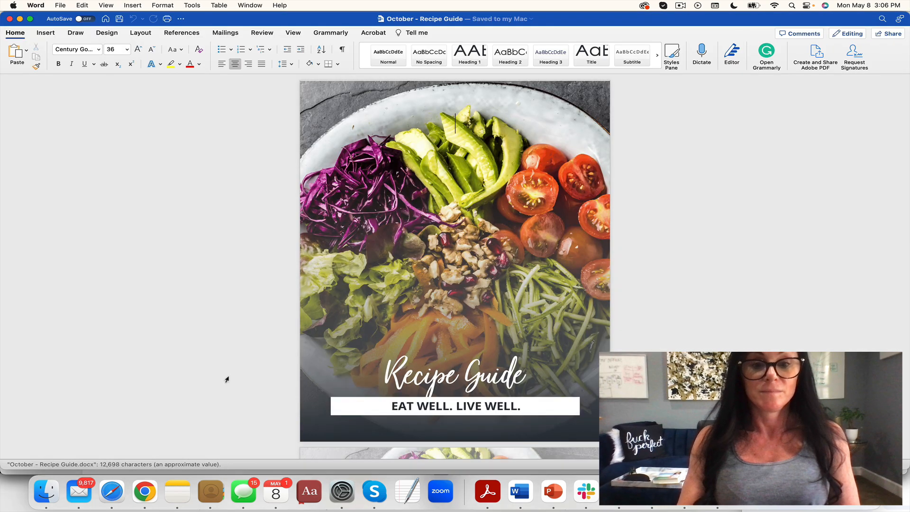
scroll(down, 3)
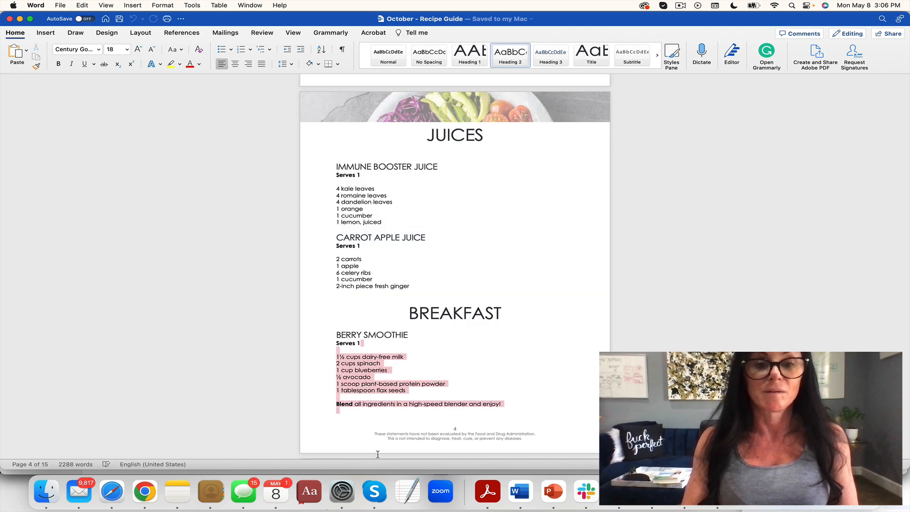
scroll(down, 3)
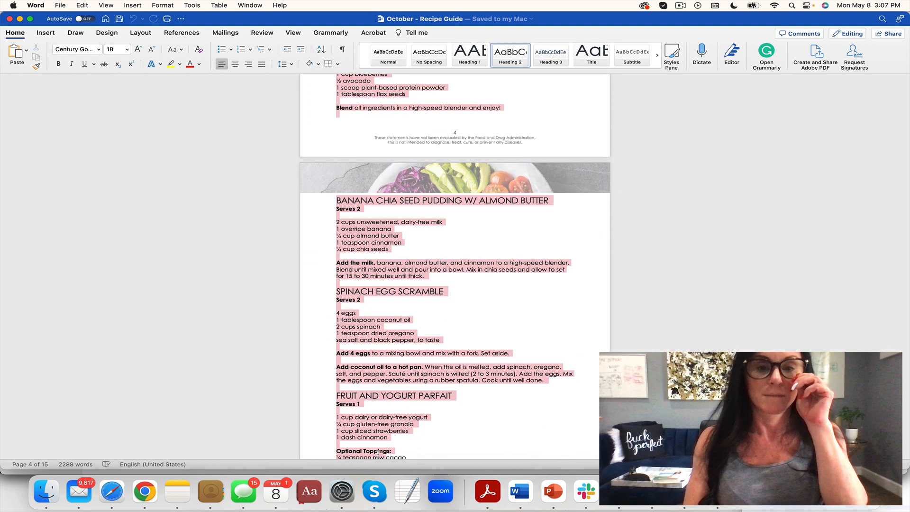
scroll(down, 3)
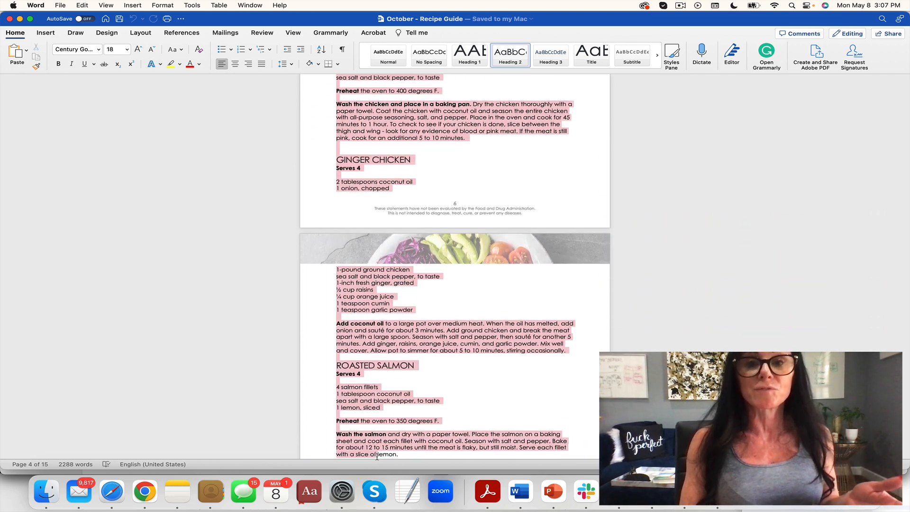
scroll(down, 3)
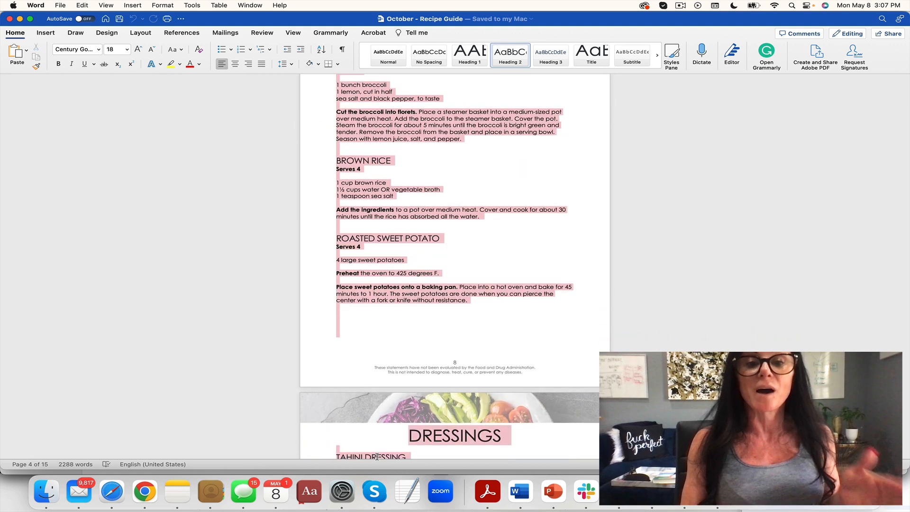
scroll(down, 3)
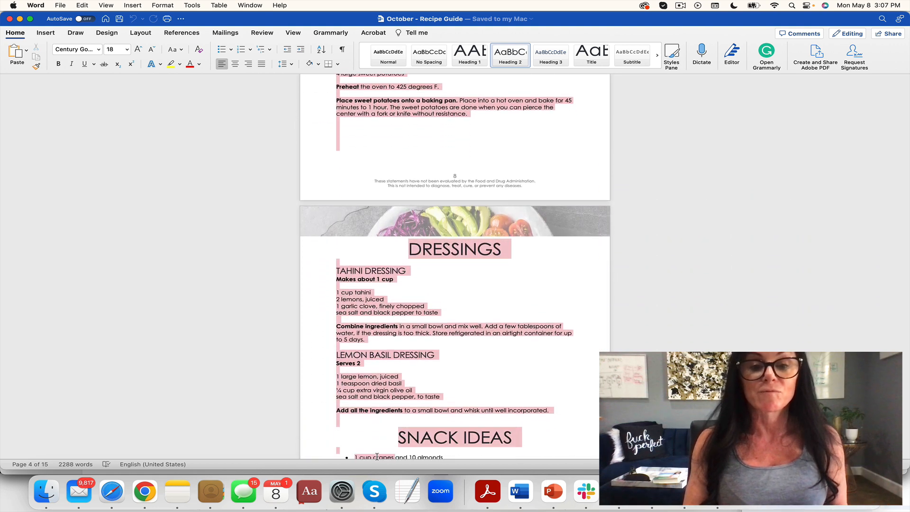
scroll(down, 3)
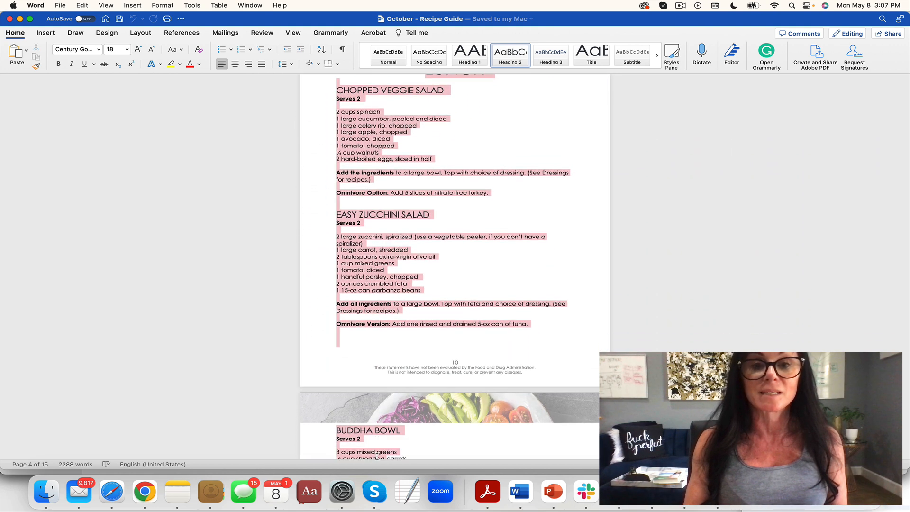
scroll(down, 3)
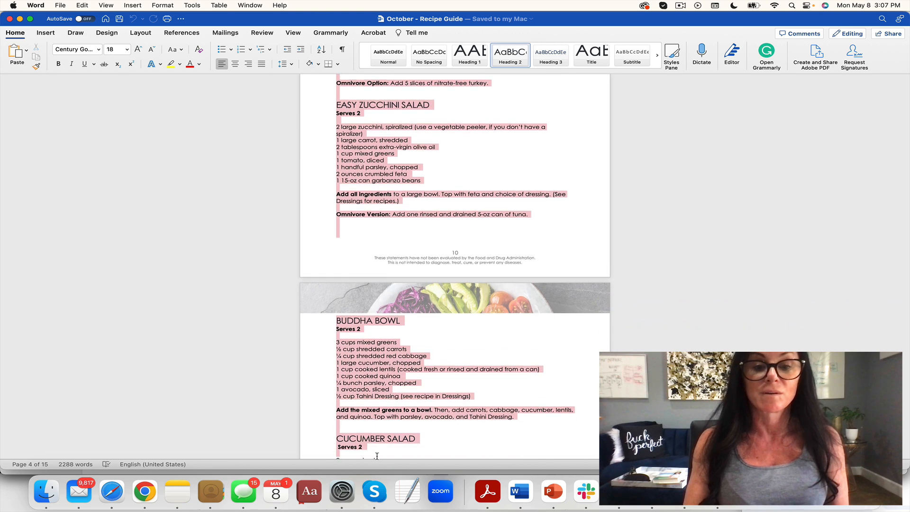
scroll(down, 3)
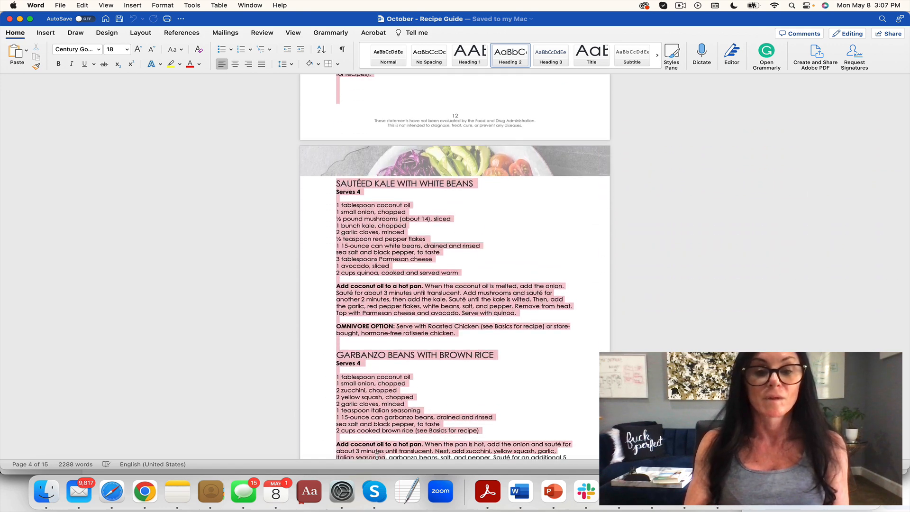
scroll(down, 3)
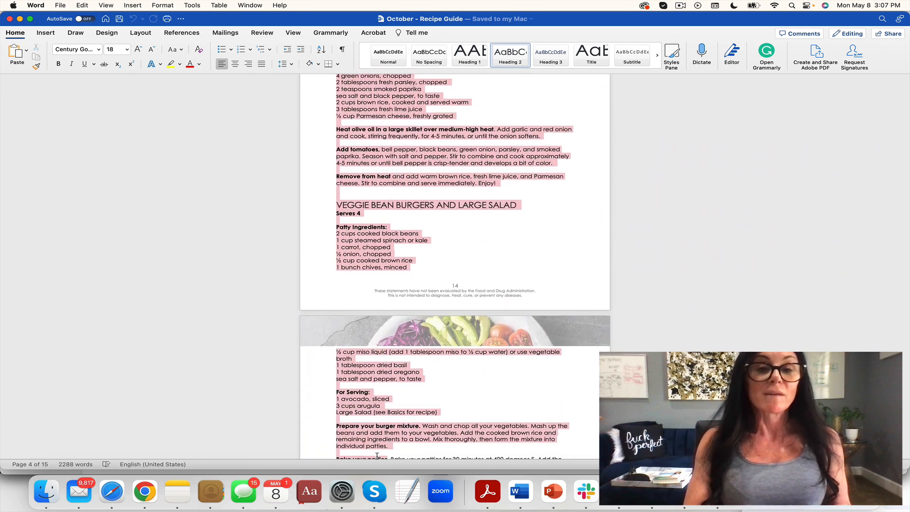
scroll(down, 3)
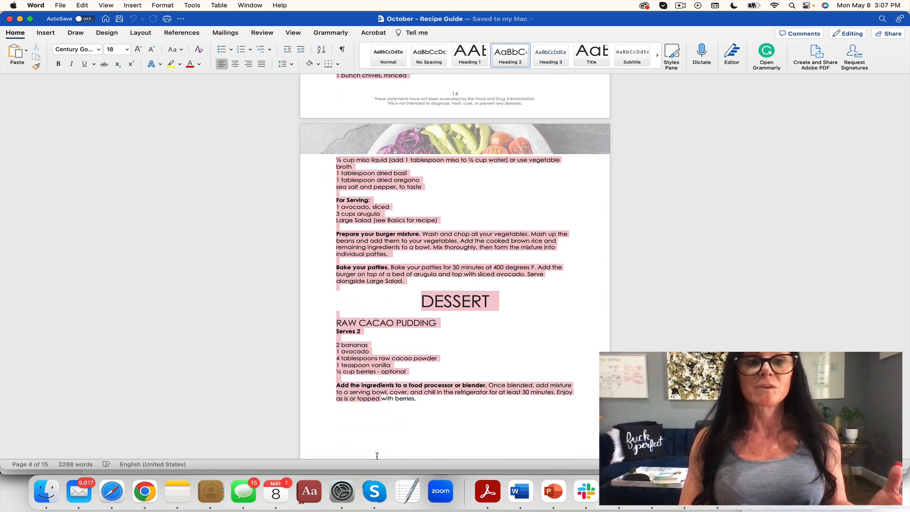
scroll(down, 3)
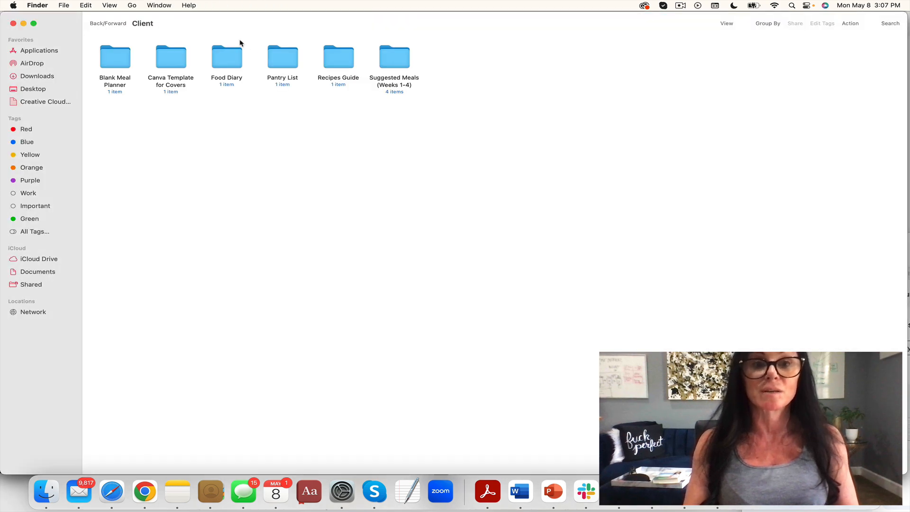
Step: Open the Week 1 document from Suggested Meals (Weeks 1-4) and scroll through it
double_click(393, 57)
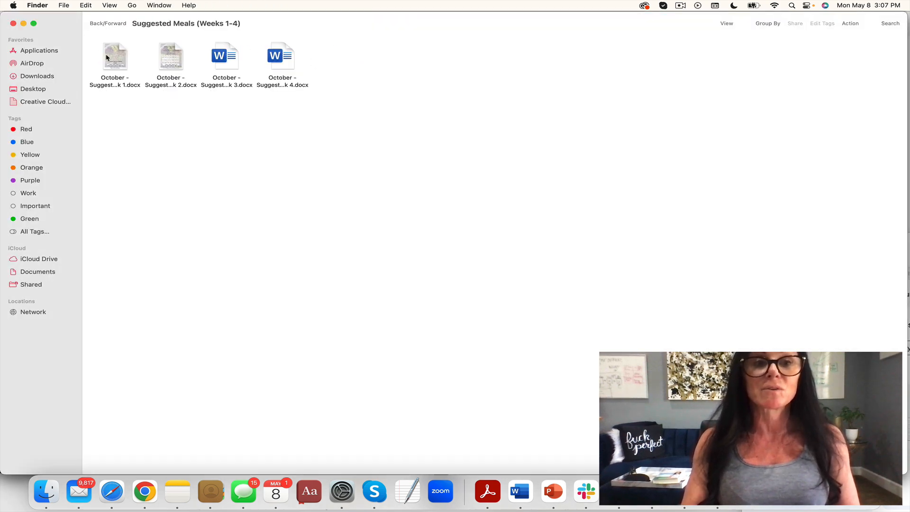
double_click(114, 56)
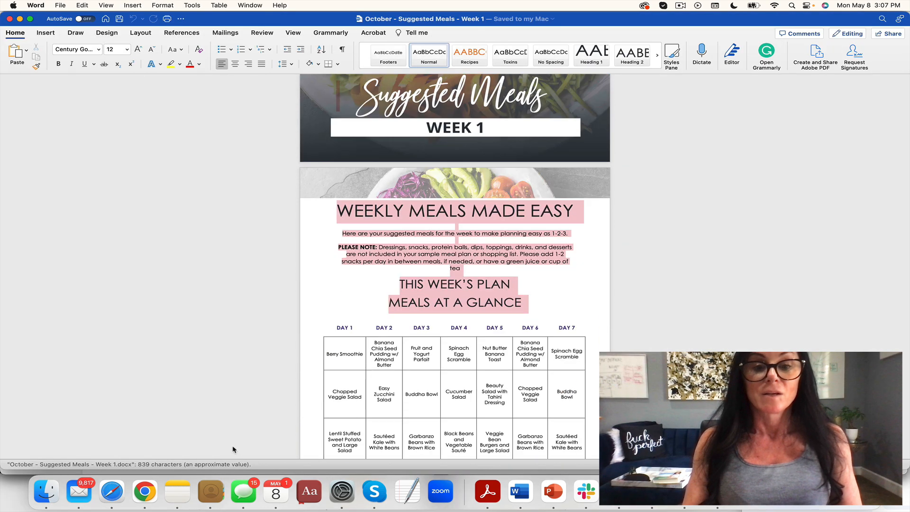
scroll(down, 3)
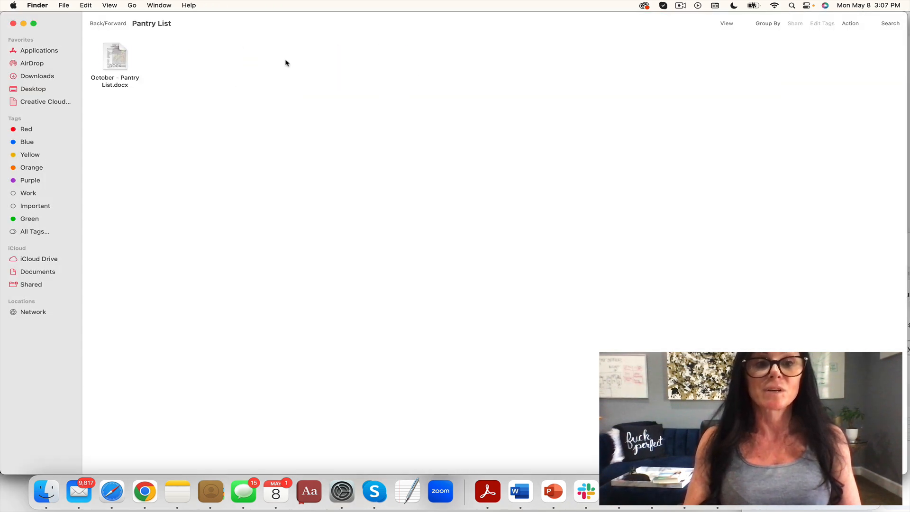
Step: Open October - Pantry List.docx and scroll through to page 3's miscellaneous items
click(115, 57)
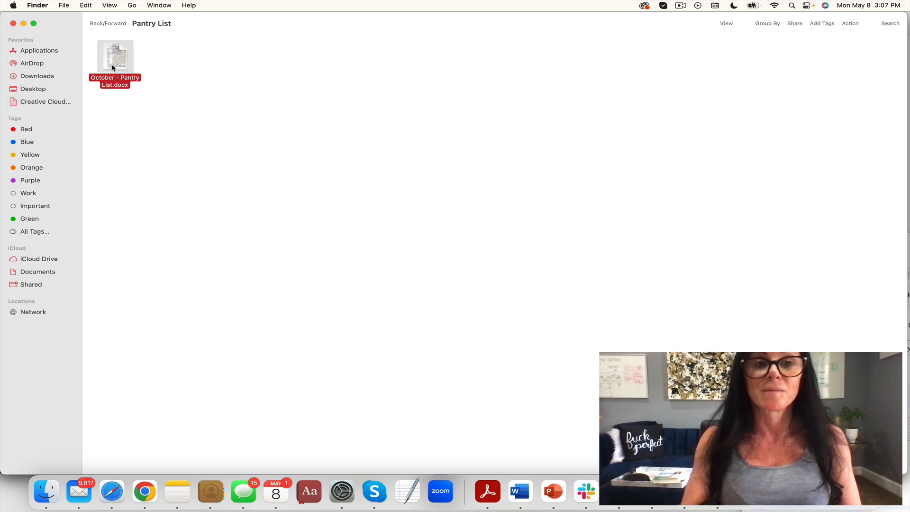
double_click(114, 55)
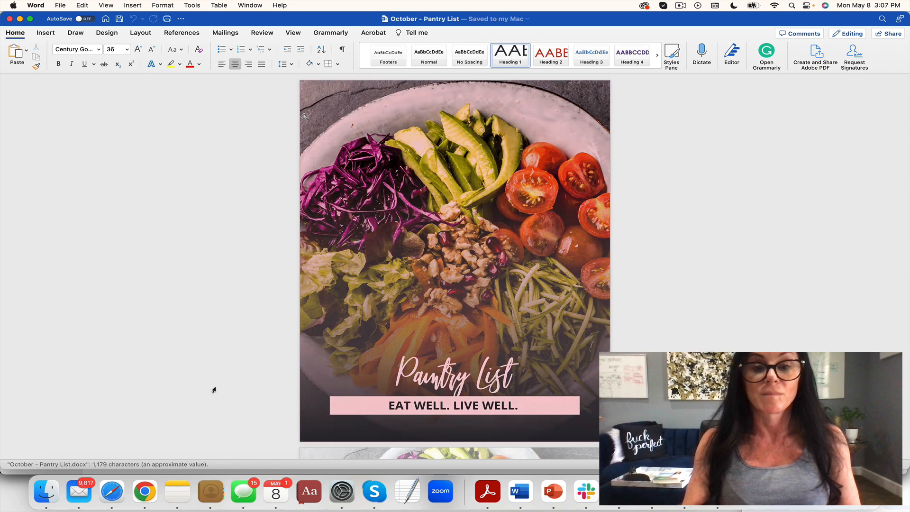
scroll(down, 3)
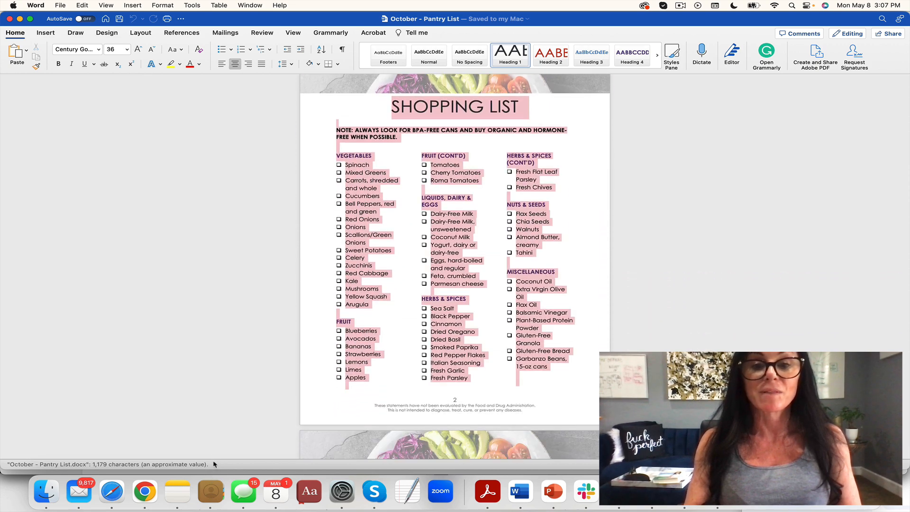
scroll(down, 3)
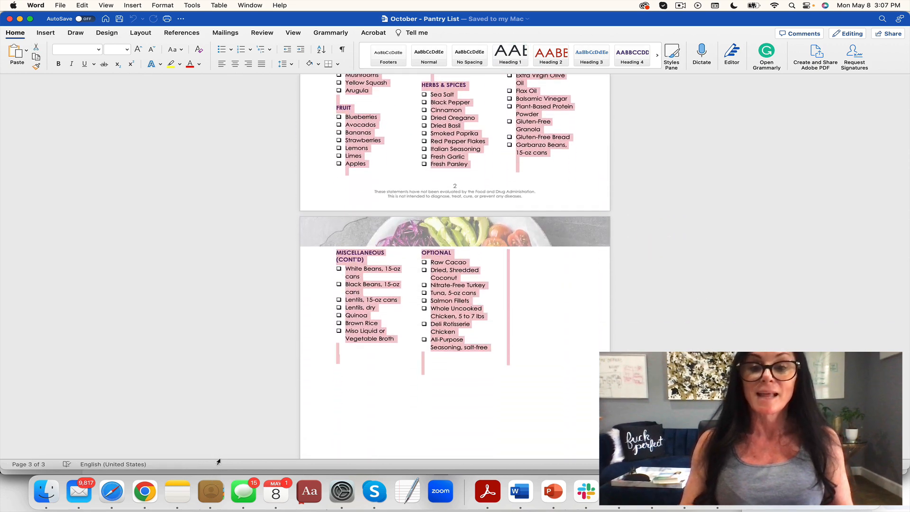